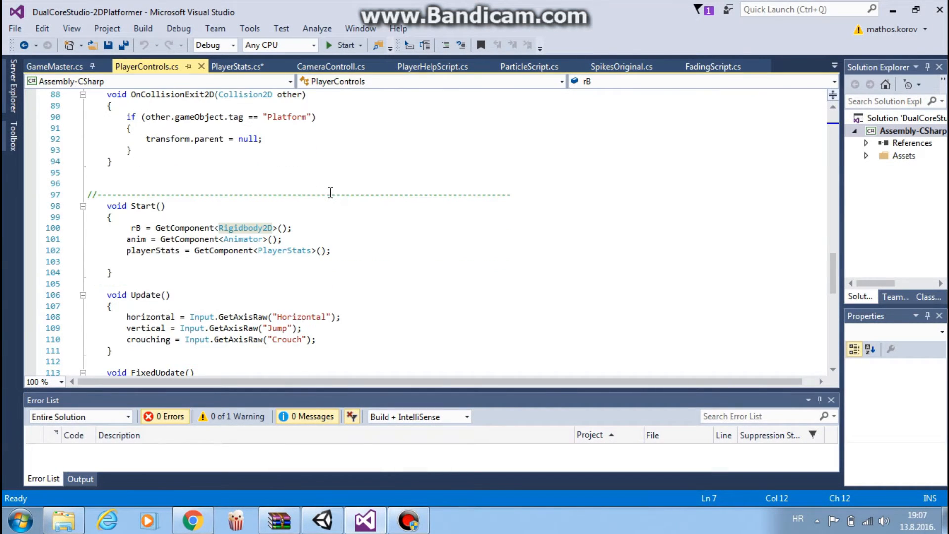
Step: Start the game from the main menu to load the first level with the hooded character
scroll("down", 3)
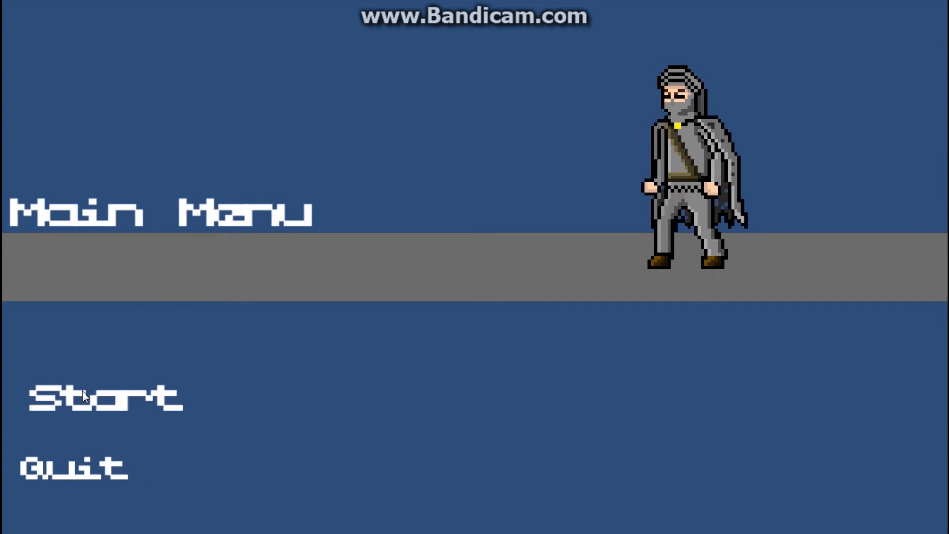
left_click(103, 396)
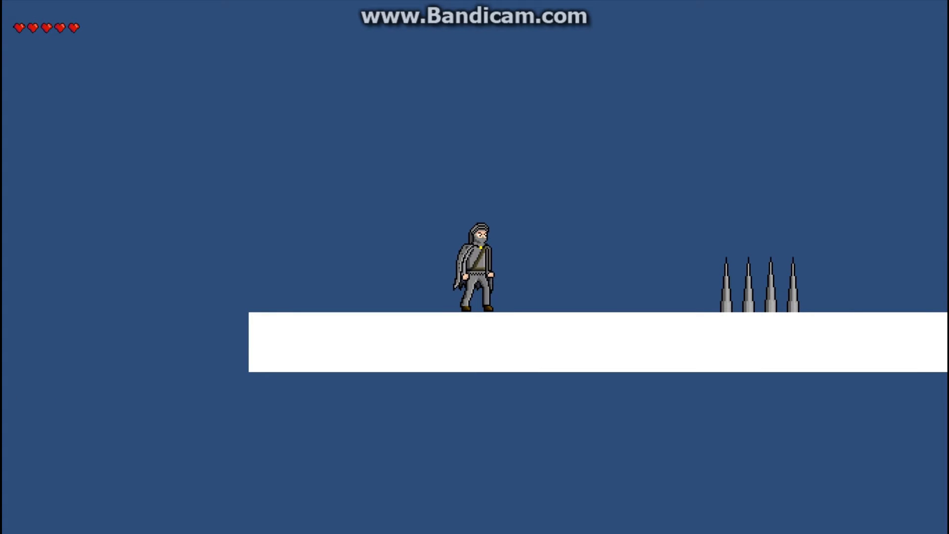